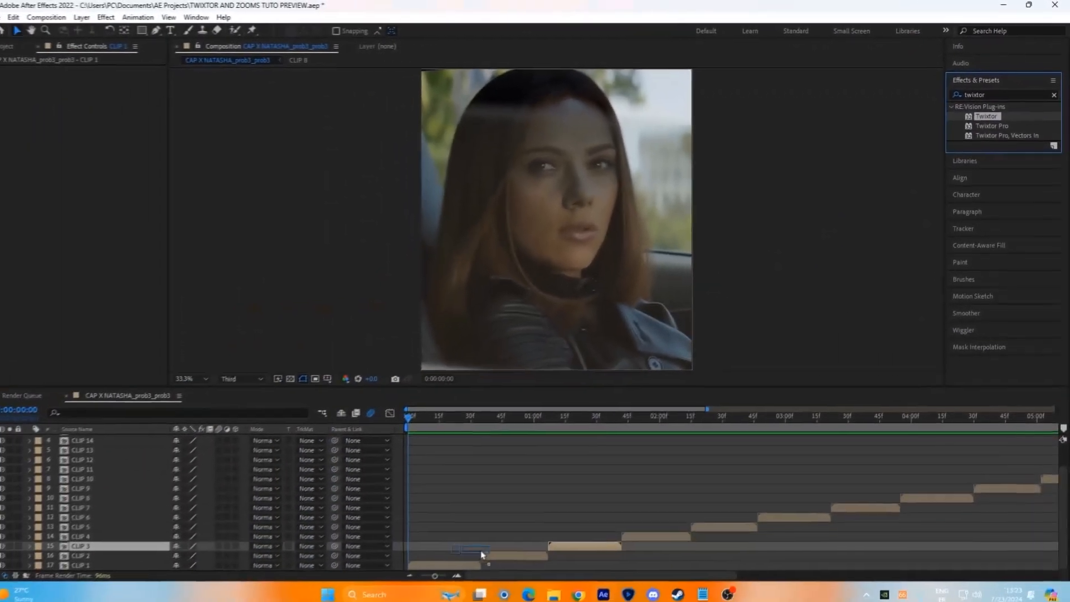
# Step: Apply Twixtor to CLIP 3 with Image Prep left at None
pyautogui.doubleClick(985, 116)
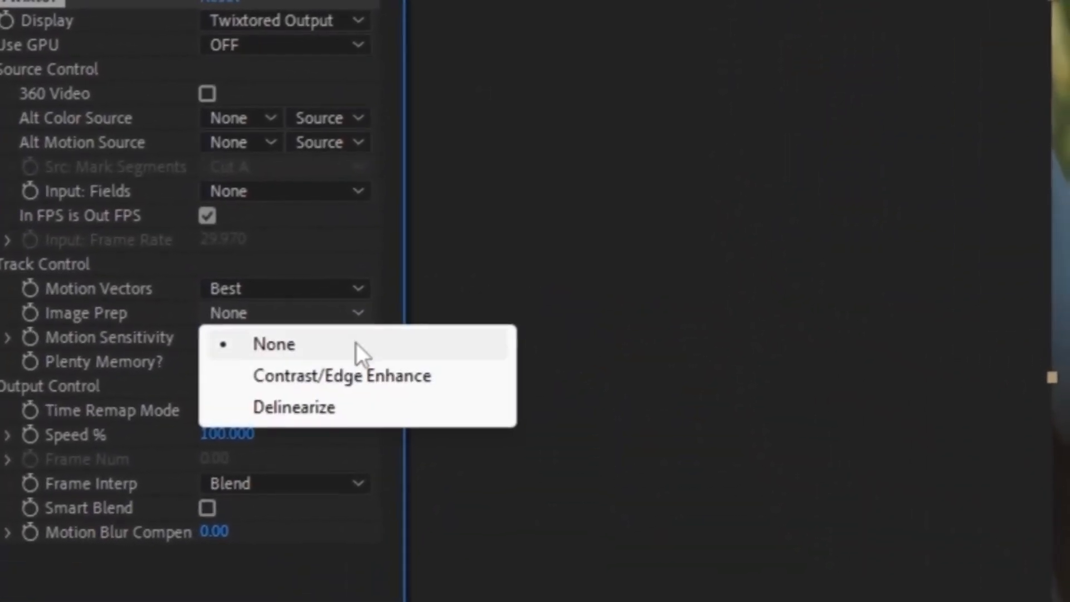
pyautogui.click(341, 375)
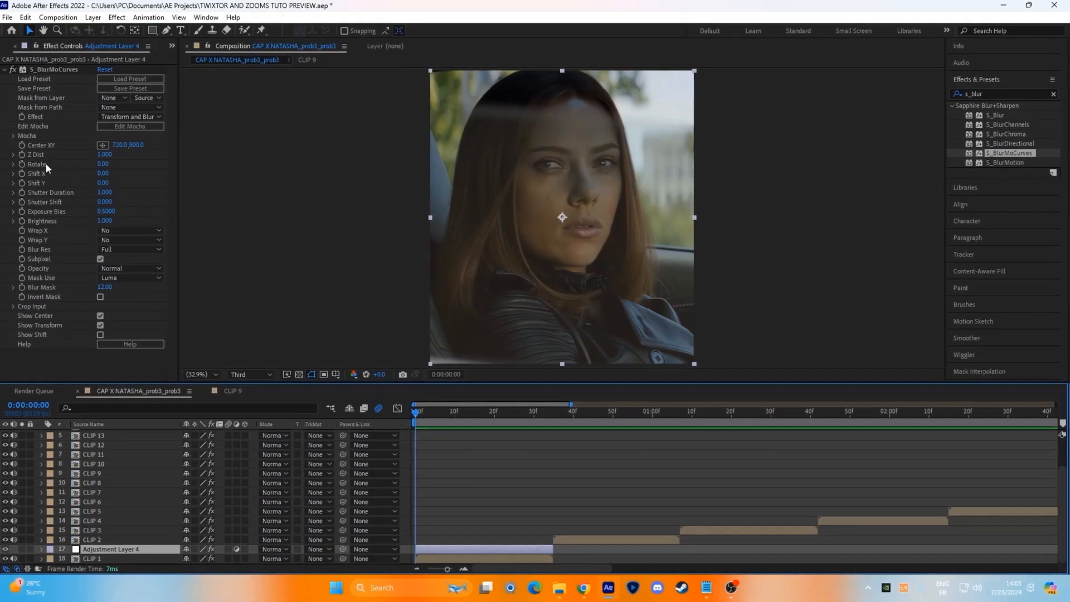
# Step: Move the playhead to 0:00:00:35, where the adjustment layer ends and CLIP 2 begins
pyautogui.click(555, 413)
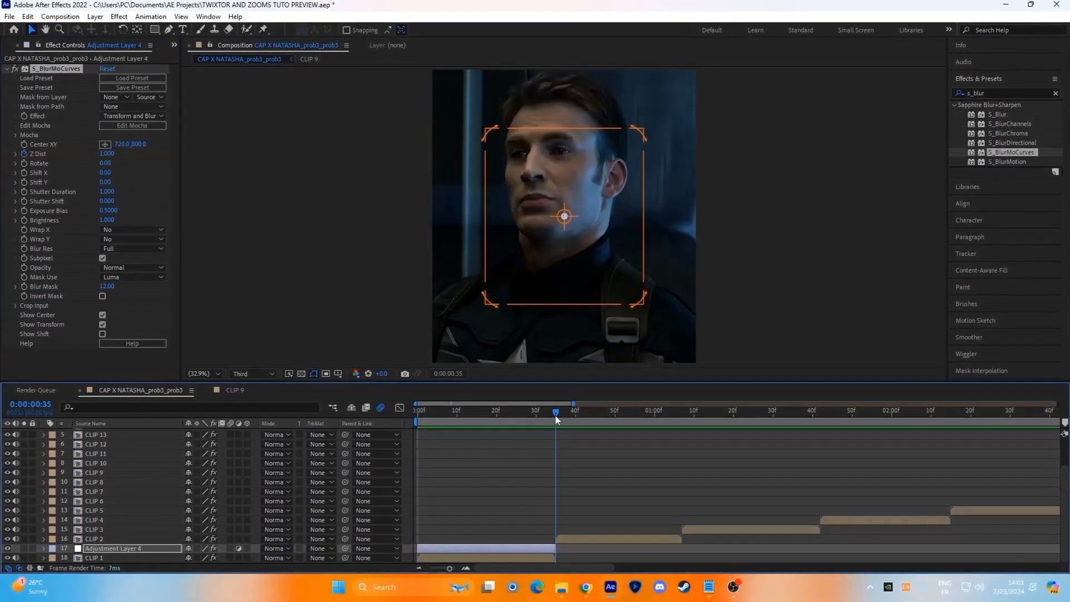